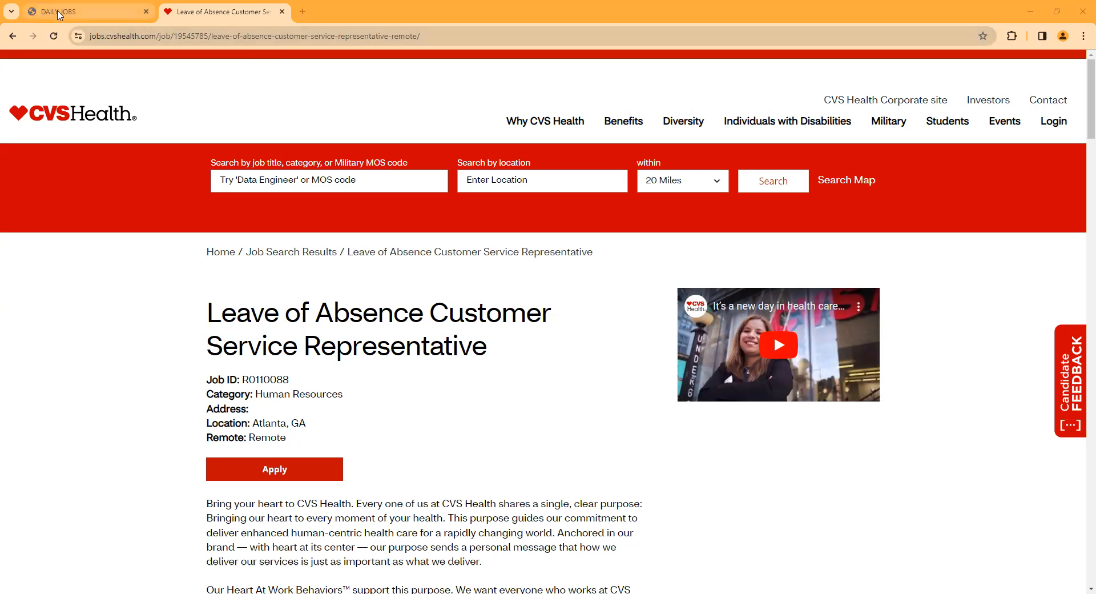
On the Daily Jobs tab, load more job postings with '+ Show More', then return to the top
click(57, 12)
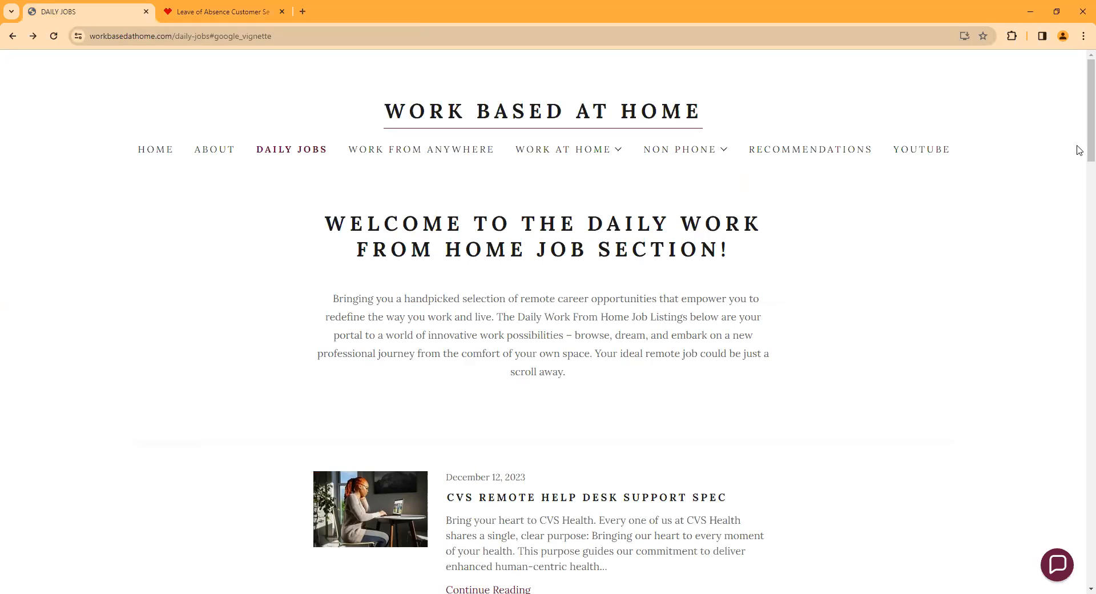
scroll(down, 3)
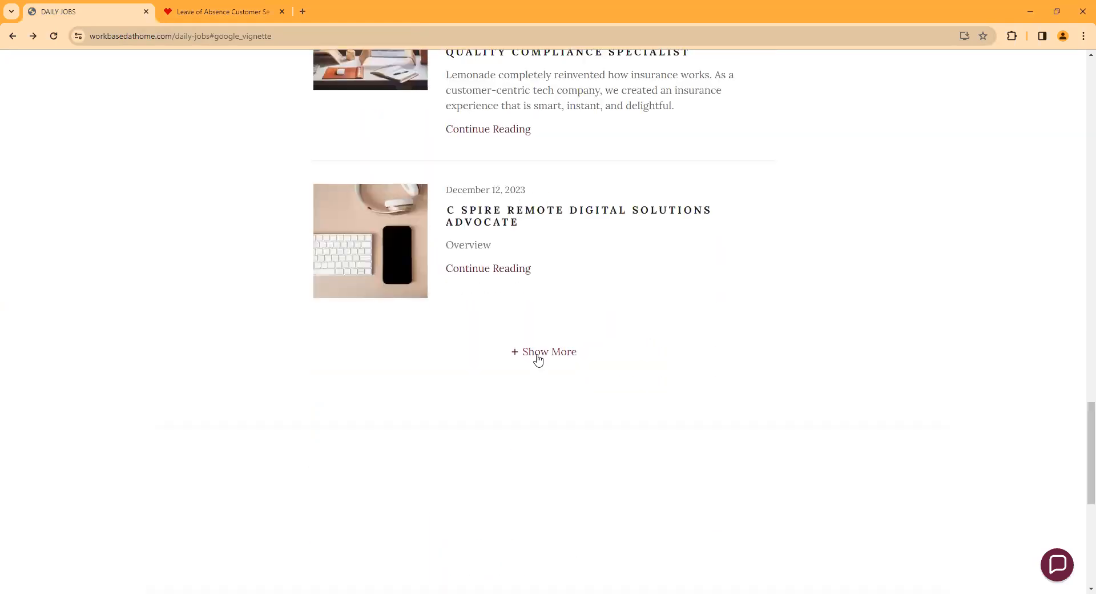
click(544, 352)
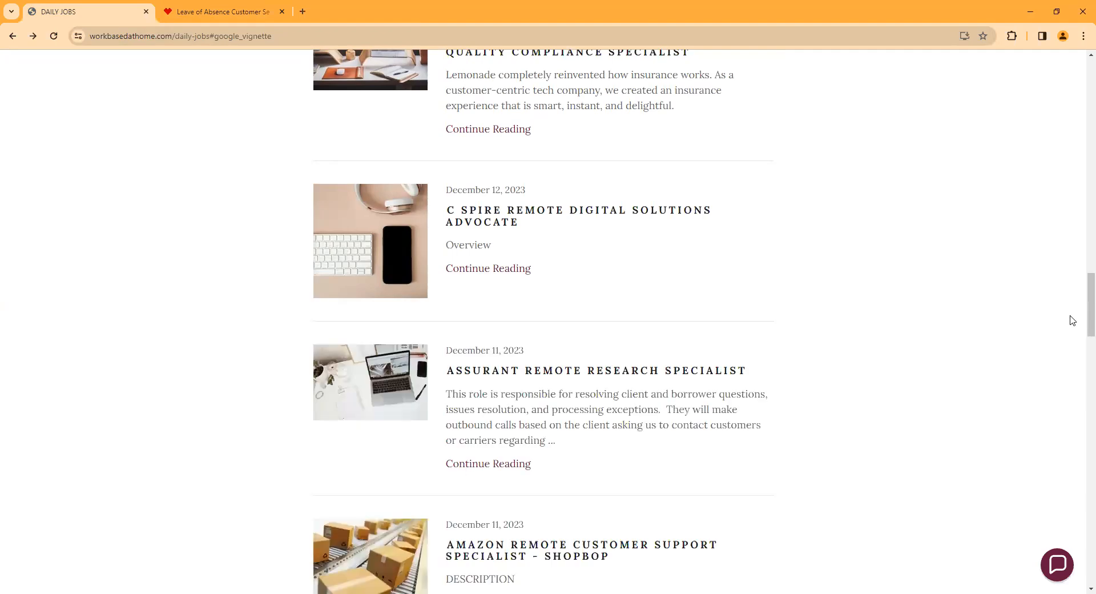
scroll(up, 3)
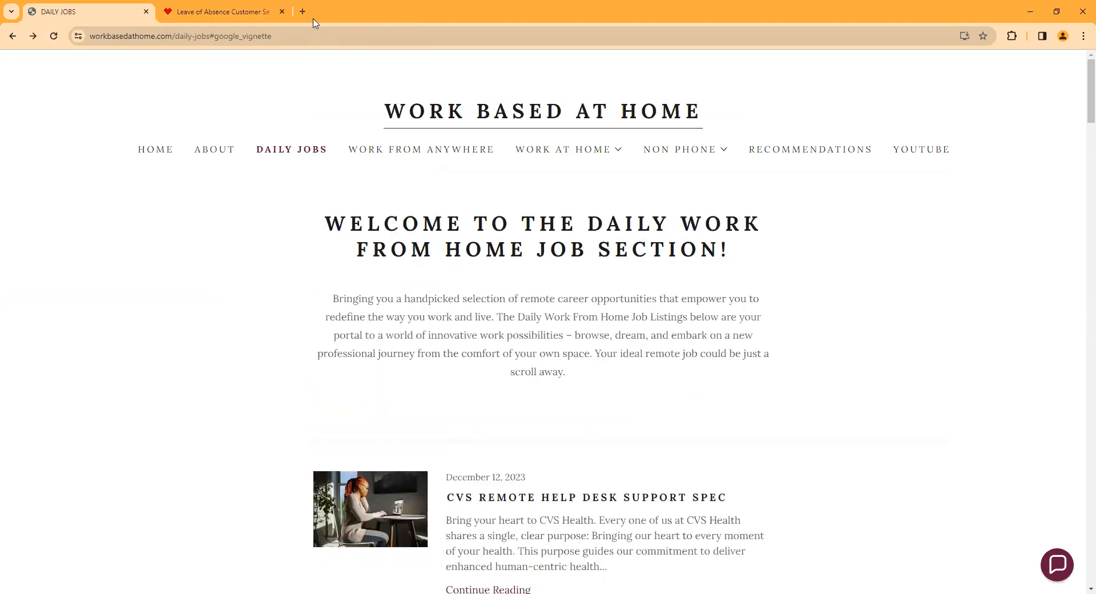
Return to the CVS 'Leave of Absence Customer Service Representative' posting tab
click(221, 11)
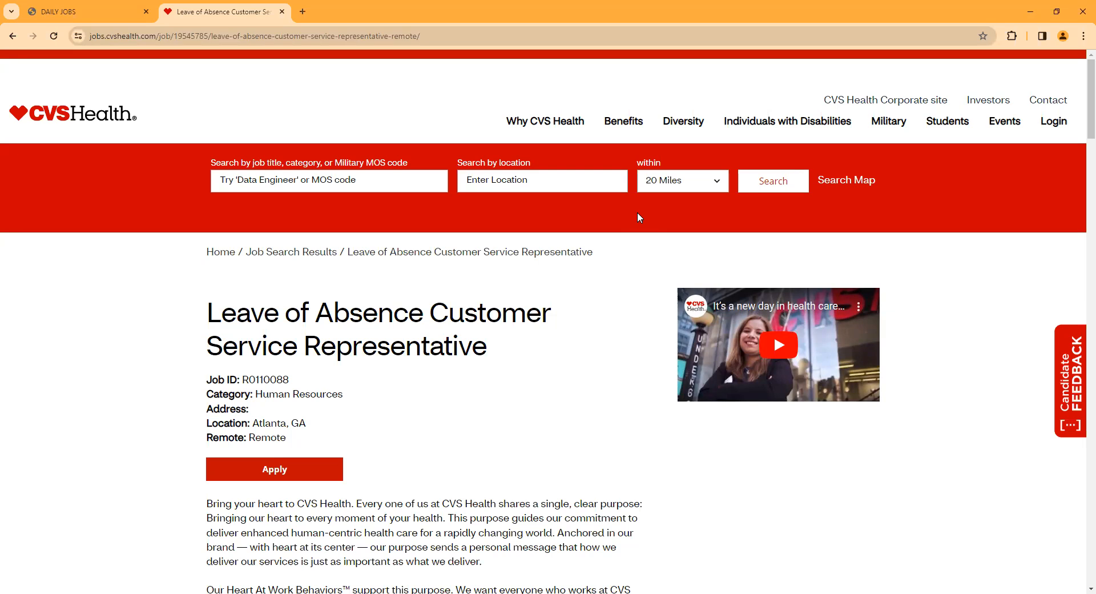
mouse_move(1082, 110)
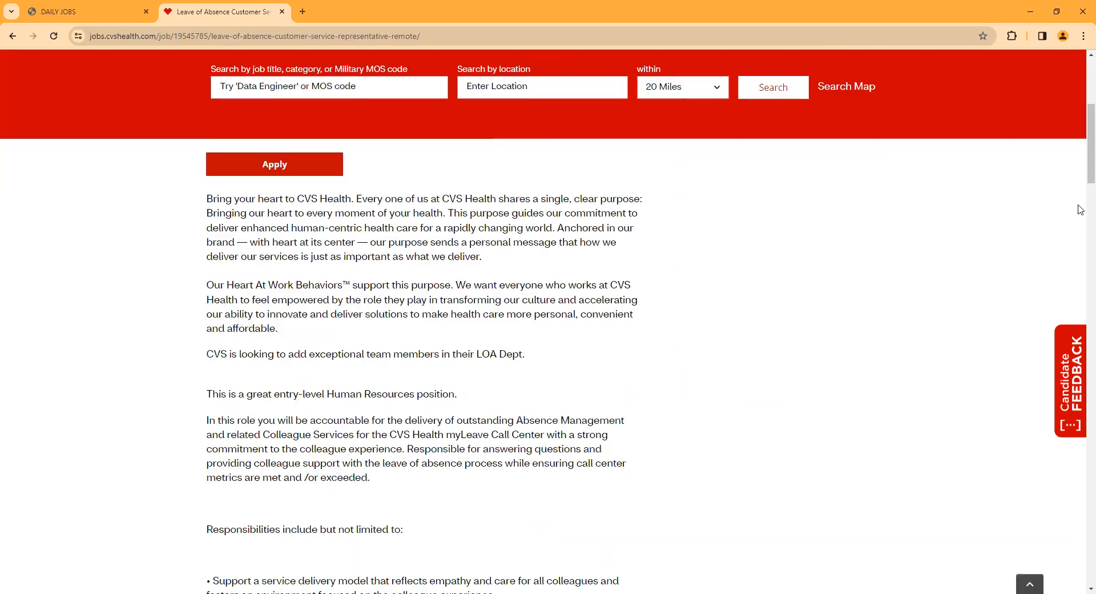
mouse_move(903, 294)
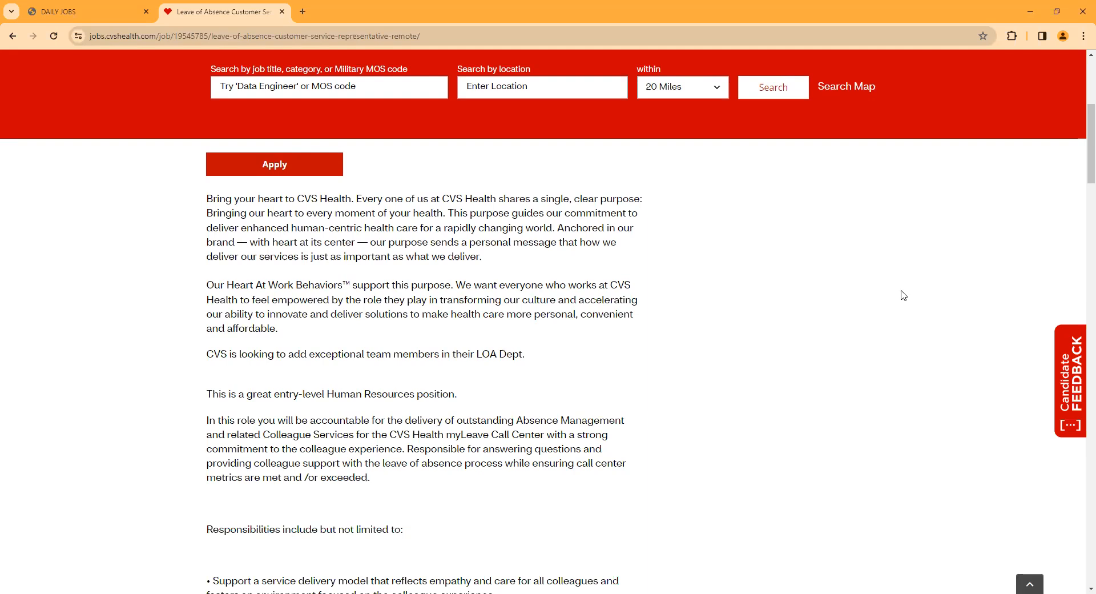
mouse_move(903, 296)
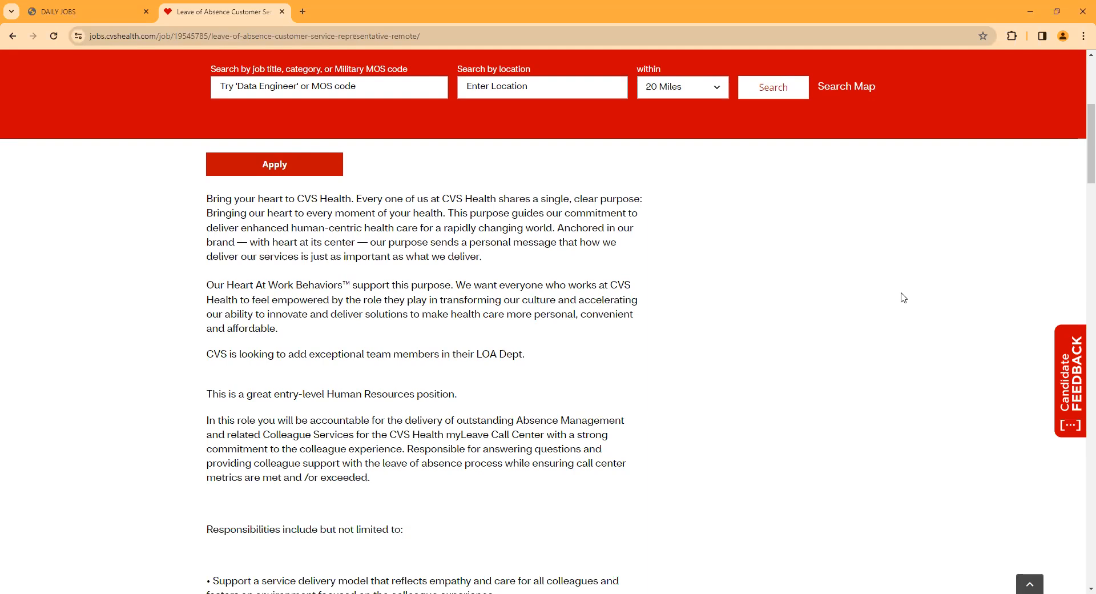
mouse_move(906, 300)
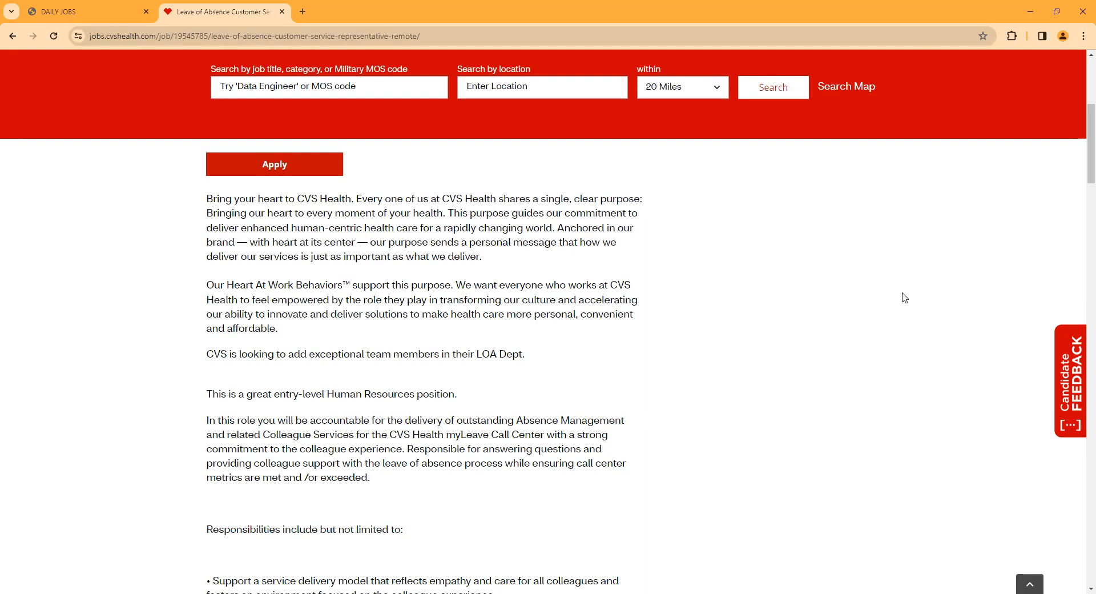
mouse_move(904, 299)
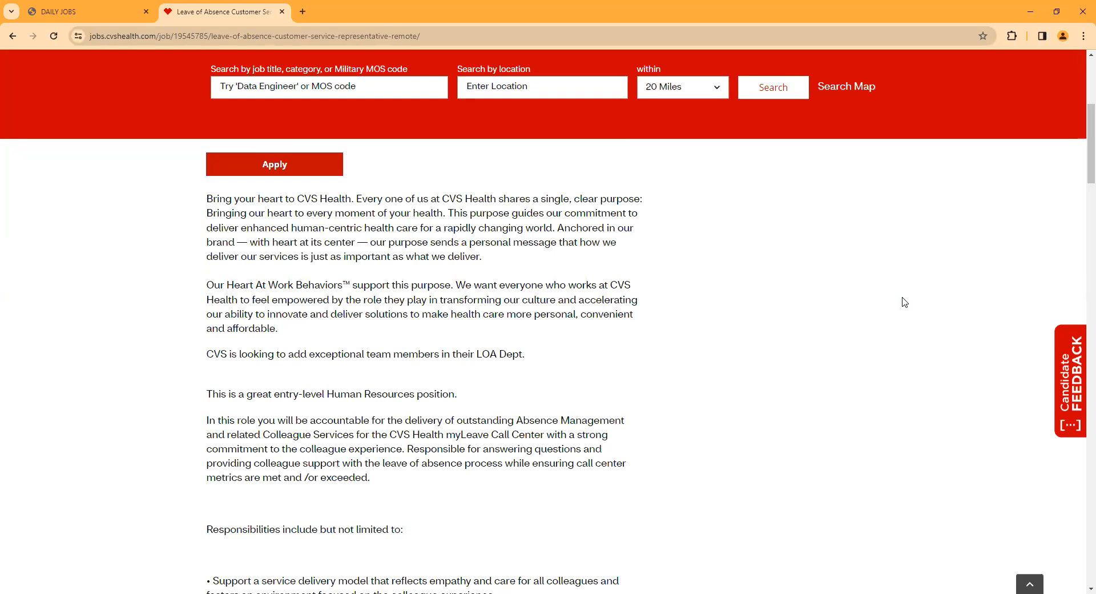
mouse_move(902, 302)
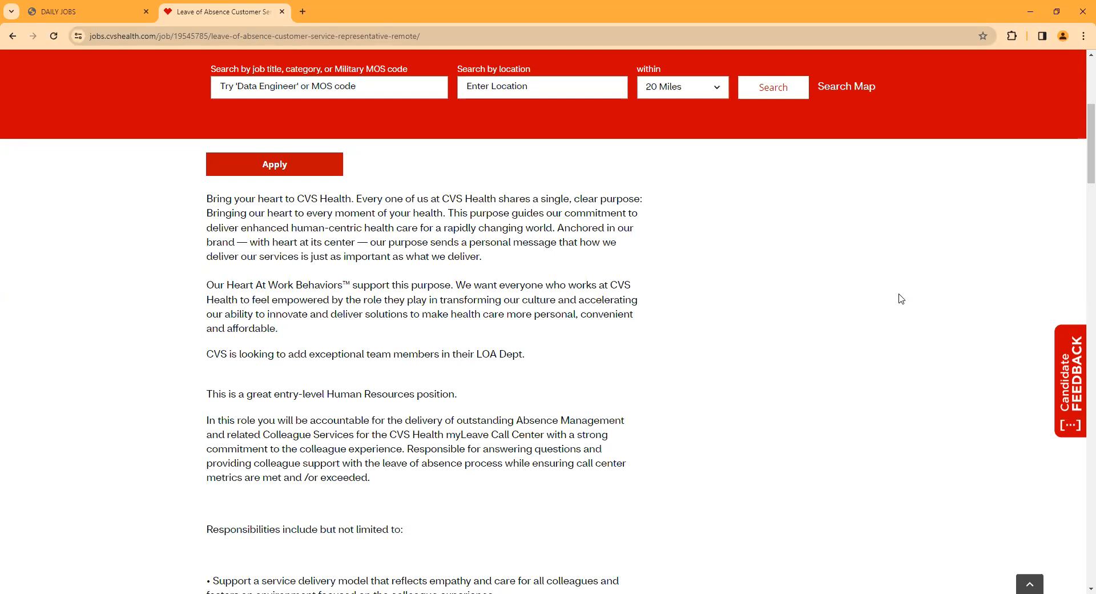
mouse_move(901, 296)
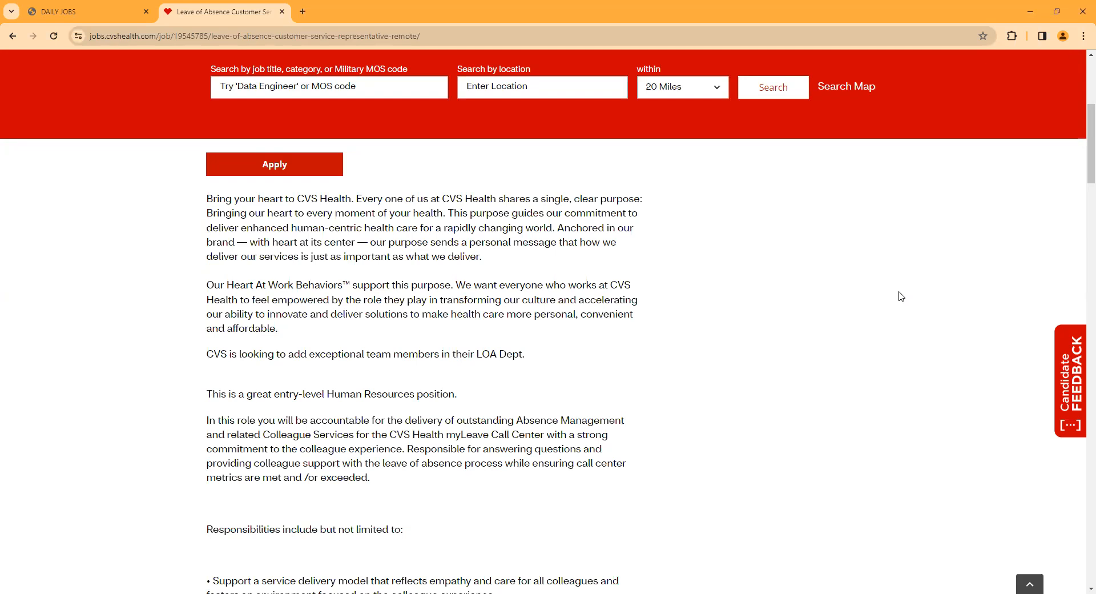
mouse_move(902, 294)
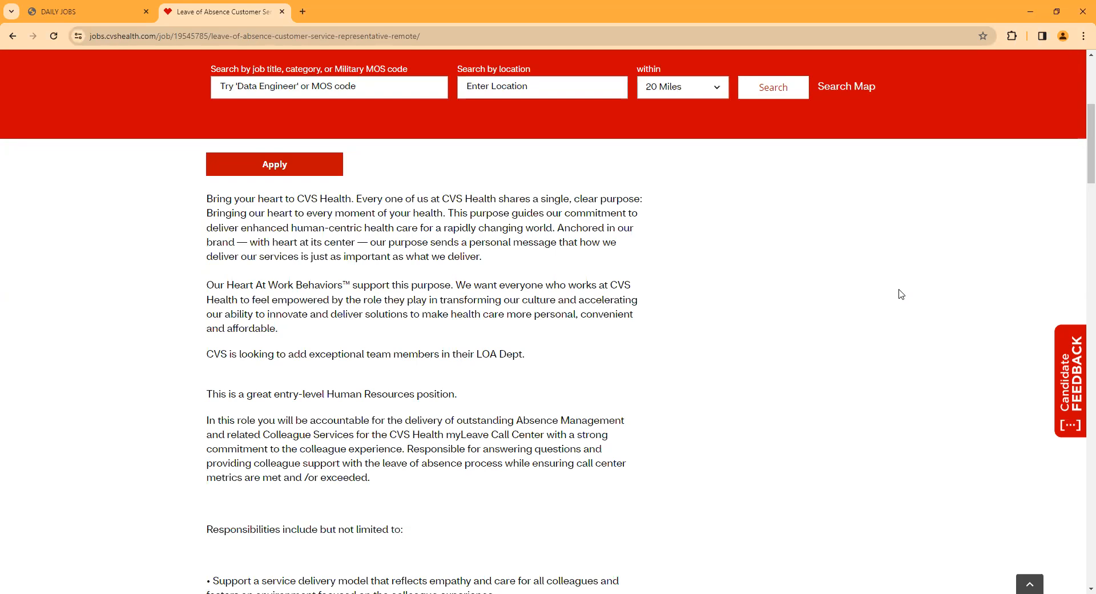
mouse_move(1081, 286)
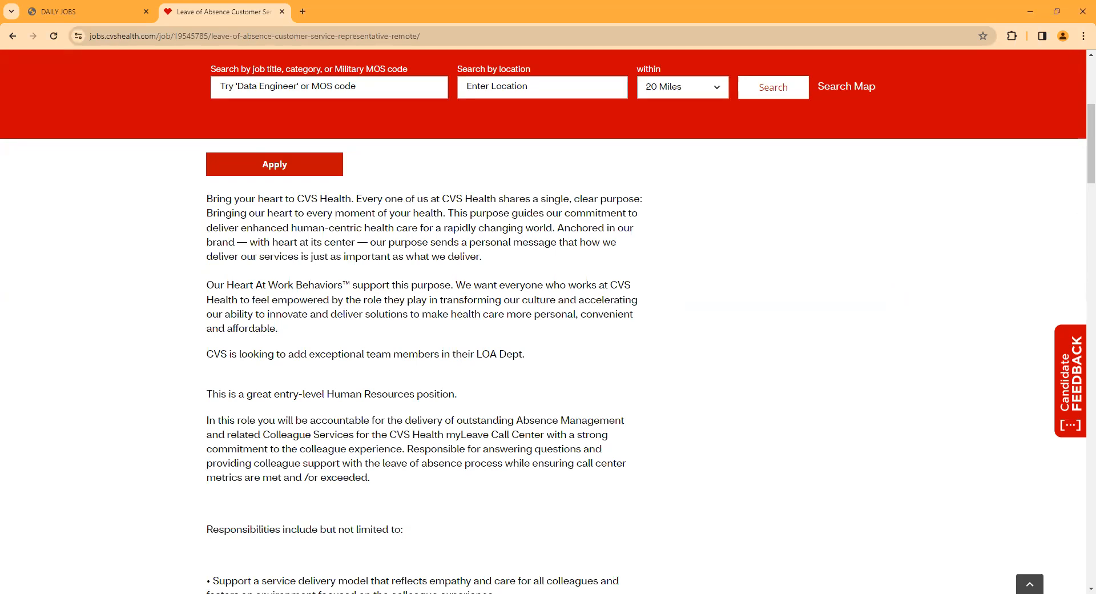
scroll(down, 3)
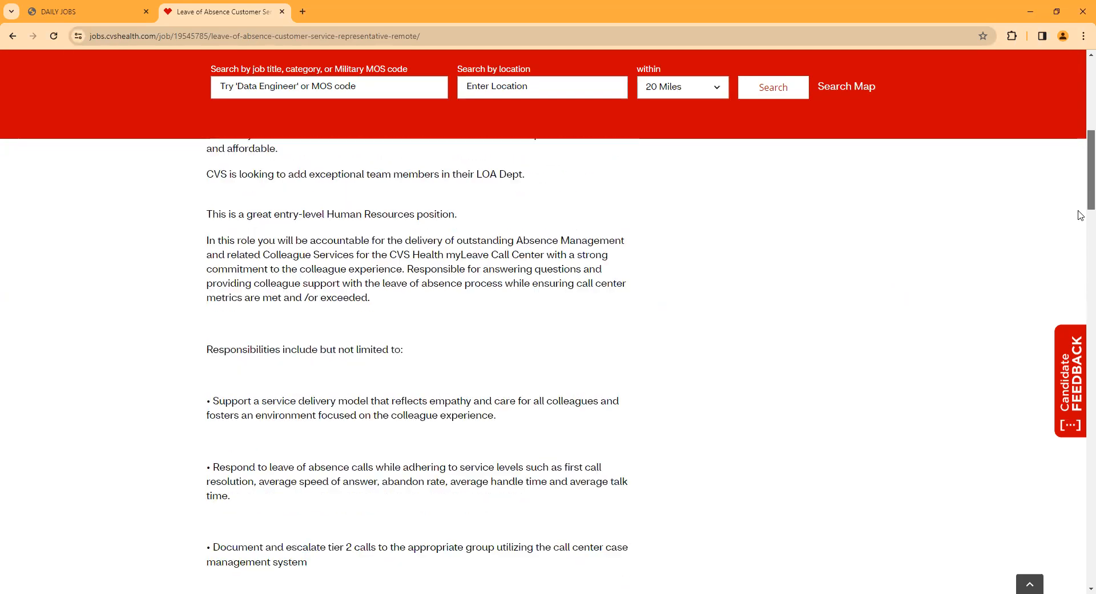
scroll(down, 3)
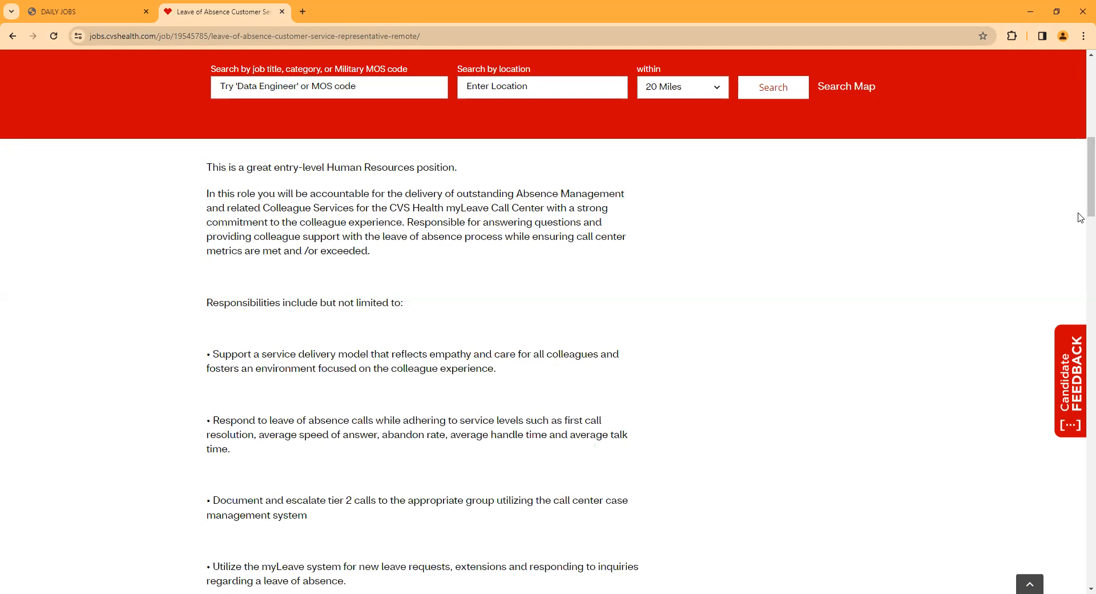
mouse_move(1080, 192)
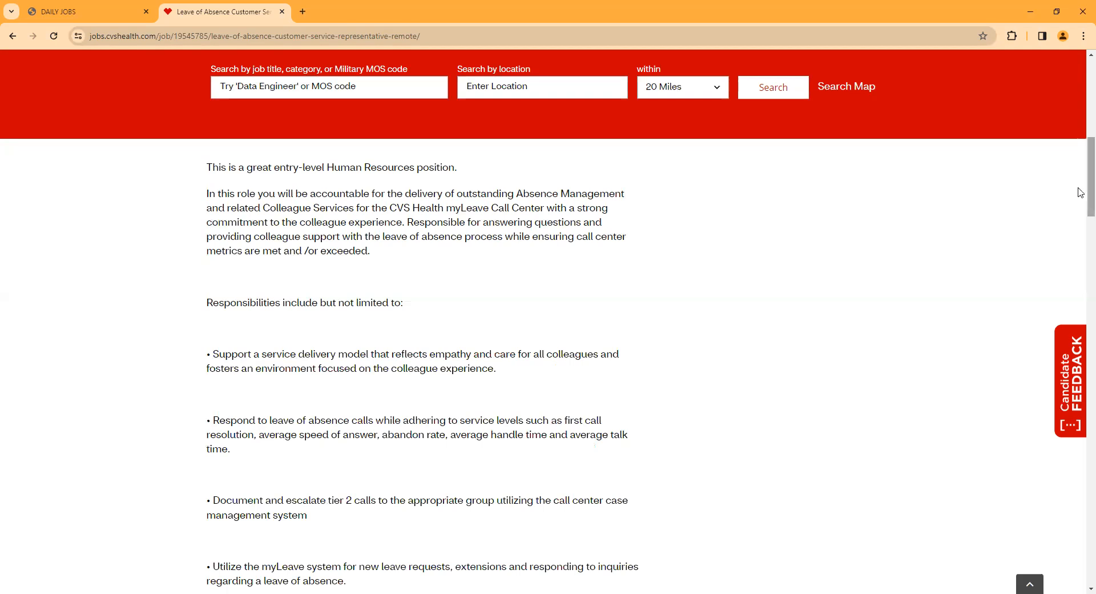
scroll(down, 3)
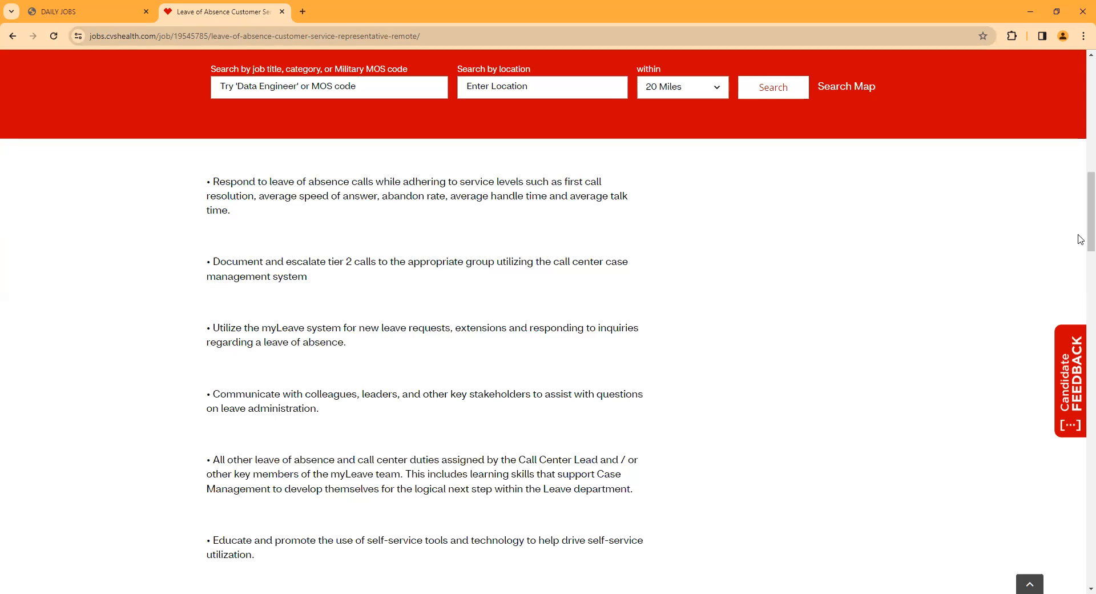
drag(207, 261, 628, 261)
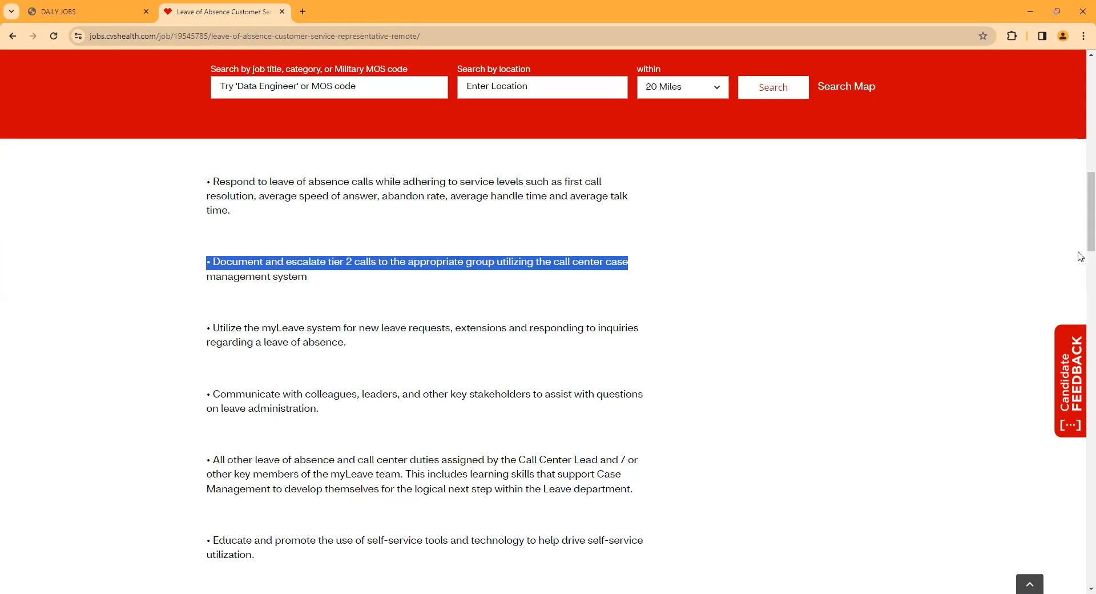
Scroll past the duties to the skills list covering FMLA knowledge and customer service
scroll(down, 3)
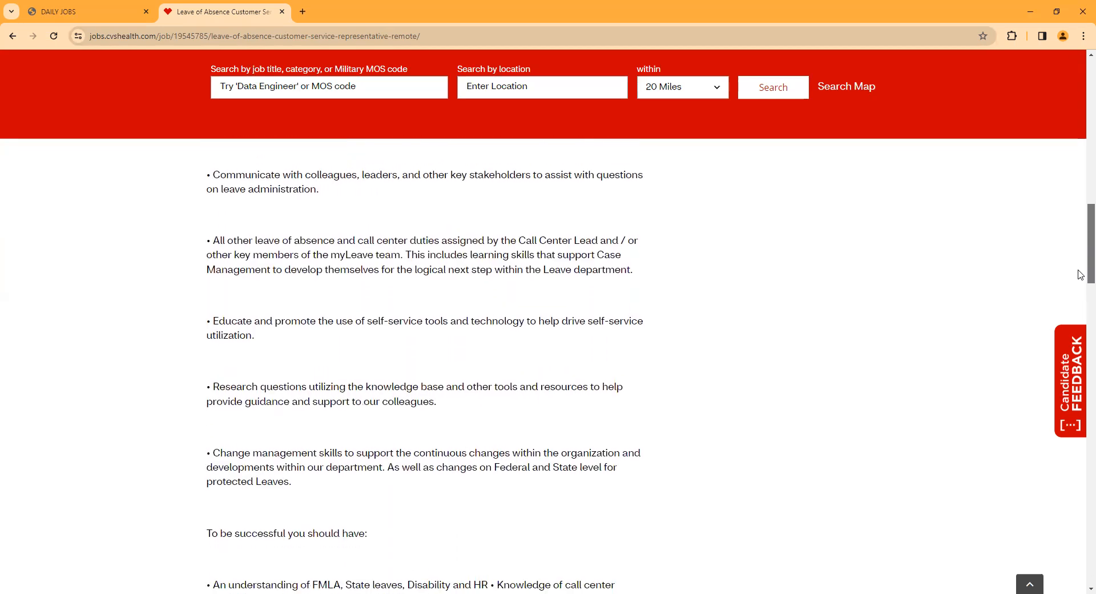
scroll(down, 3)
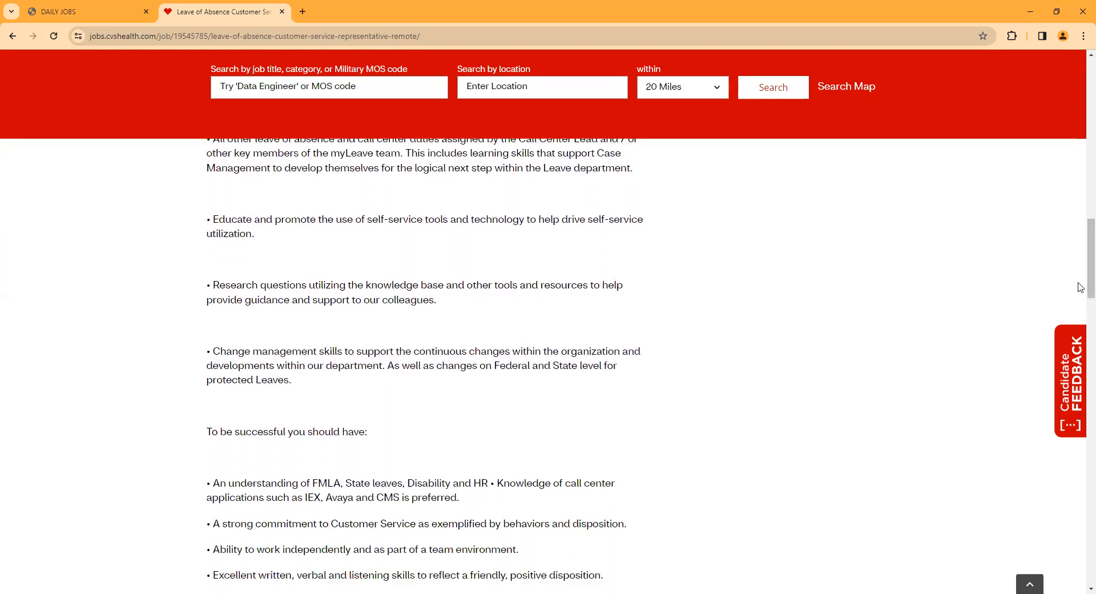
mouse_move(915, 263)
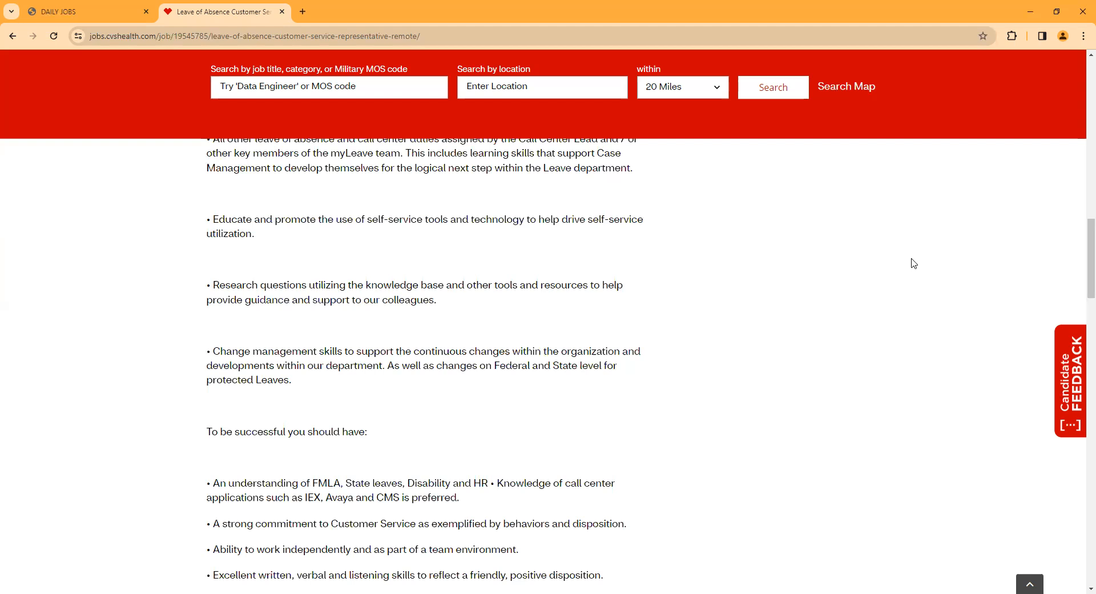
mouse_move(920, 242)
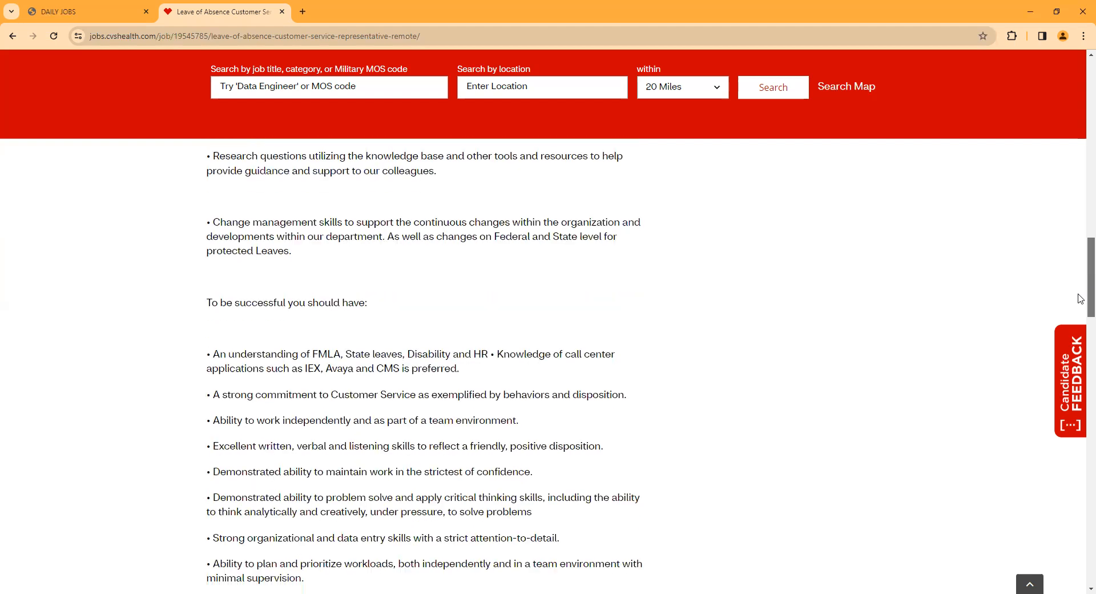
mouse_move(858, 271)
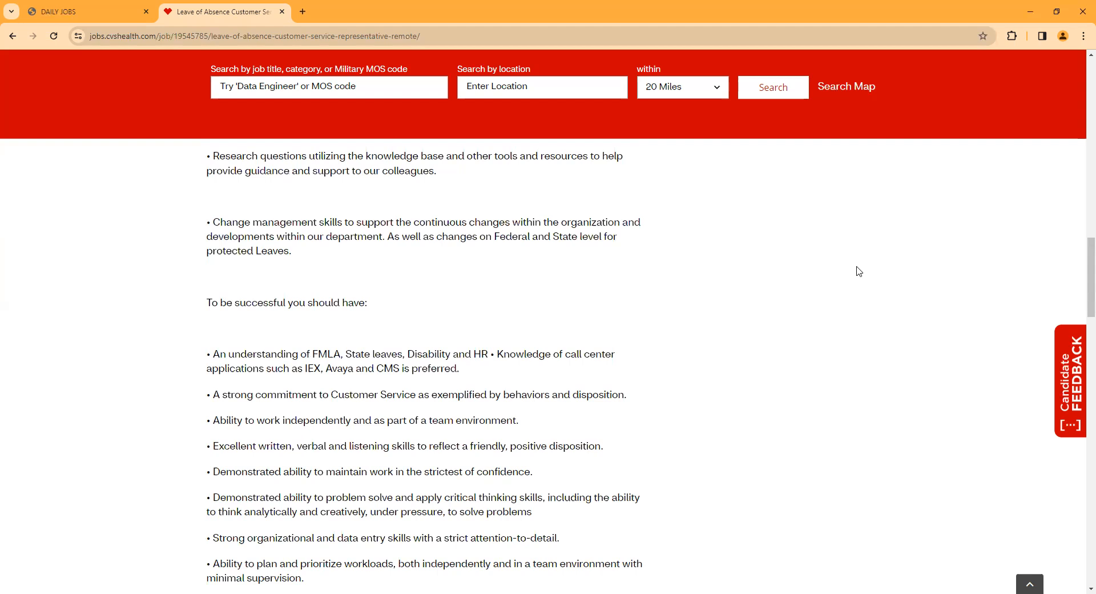
mouse_move(451, 384)
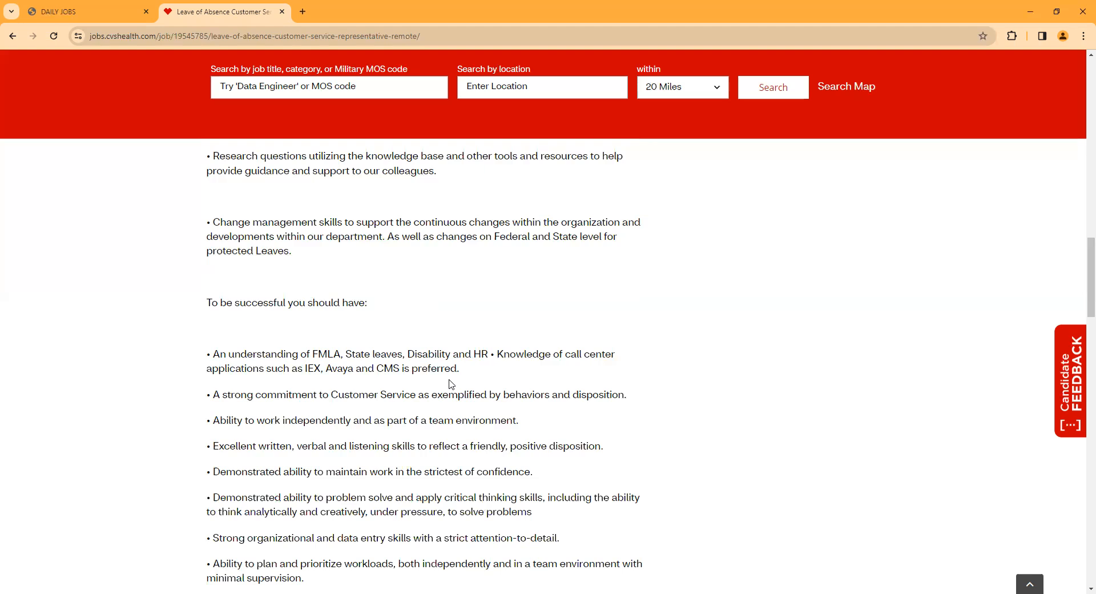
mouse_move(909, 312)
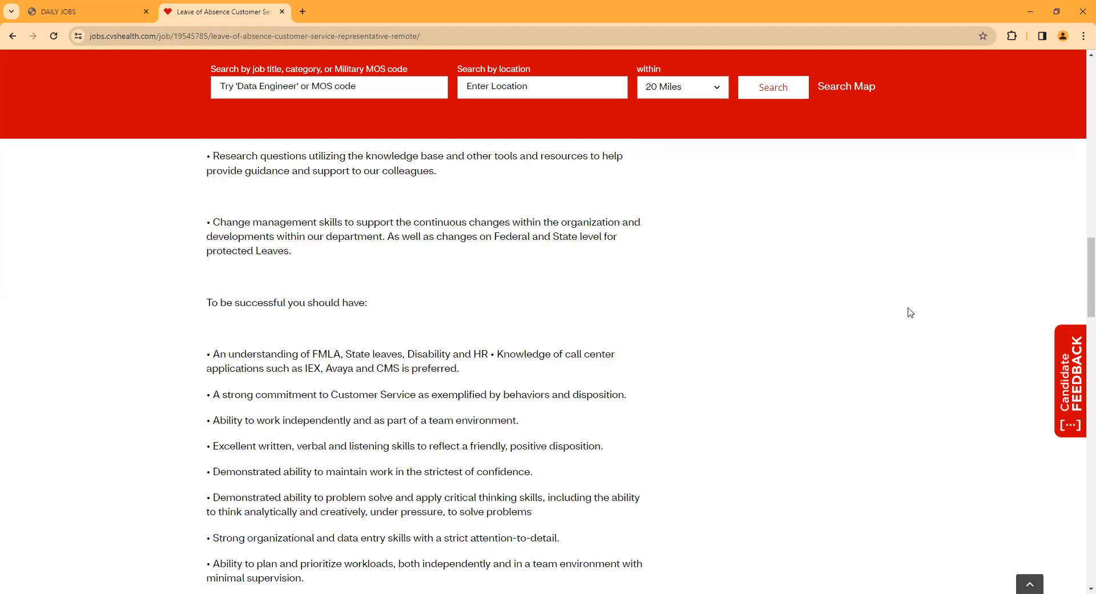
Scroll to the hours and qualifications sections, including 1+ years call center experience
scroll(down, 3)
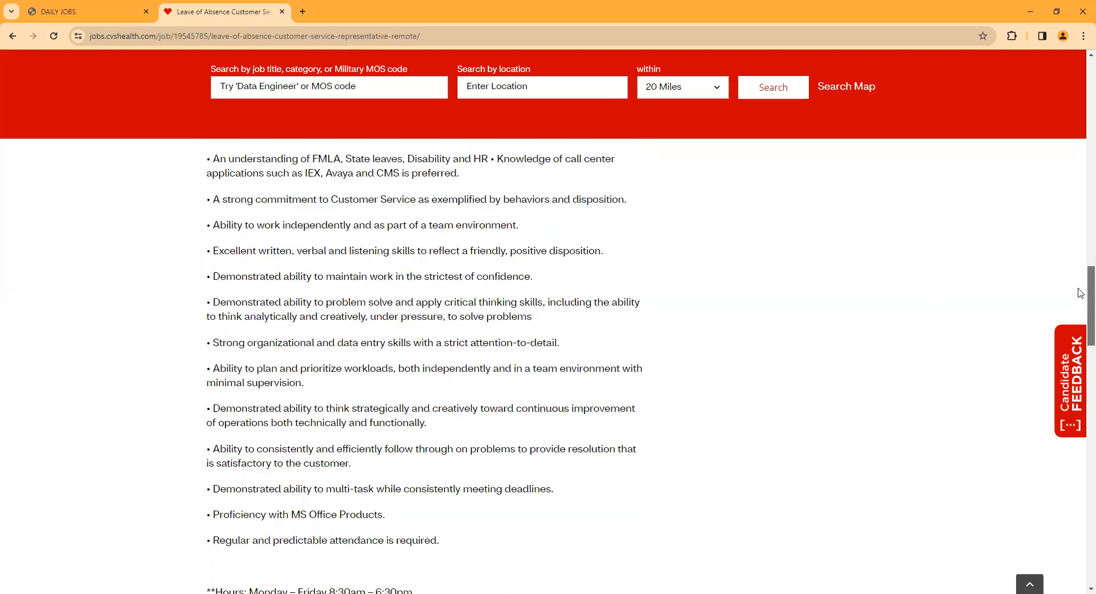
scroll(down, 3)
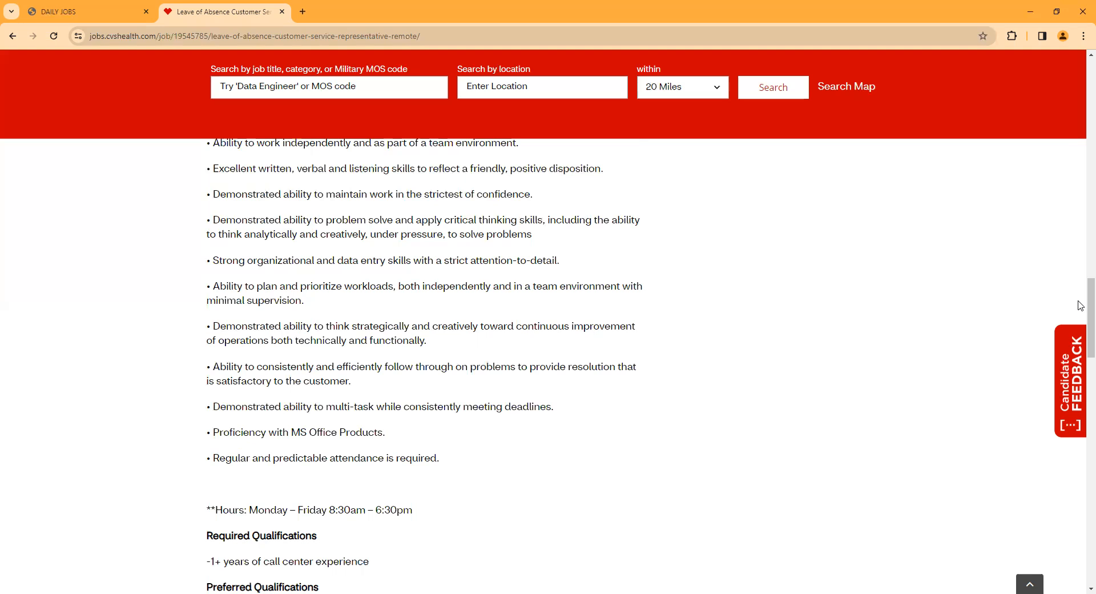
mouse_move(1077, 341)
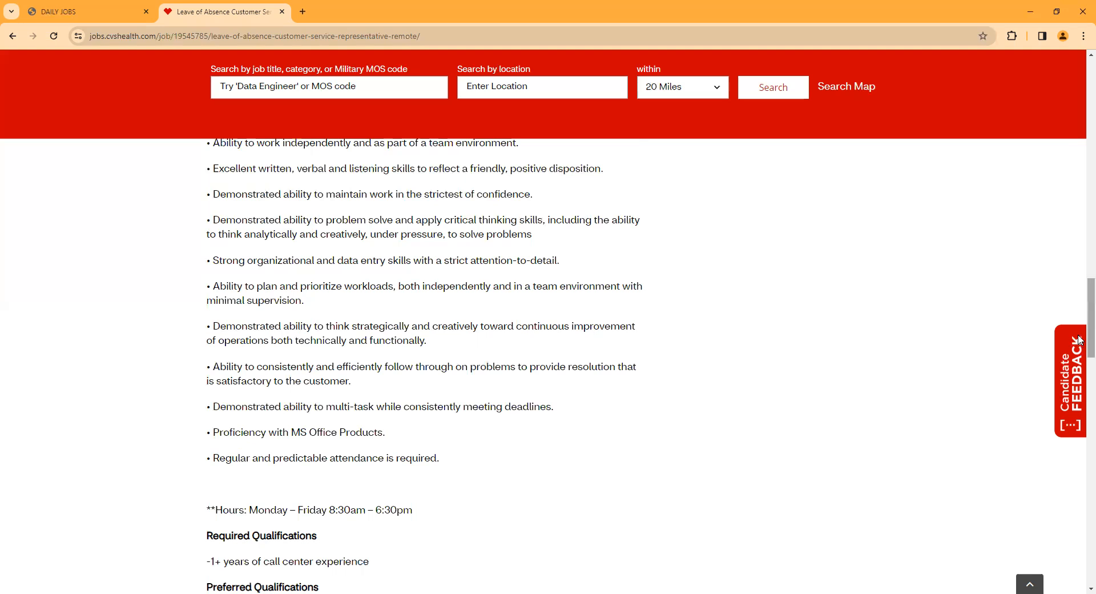
scroll(down, 3)
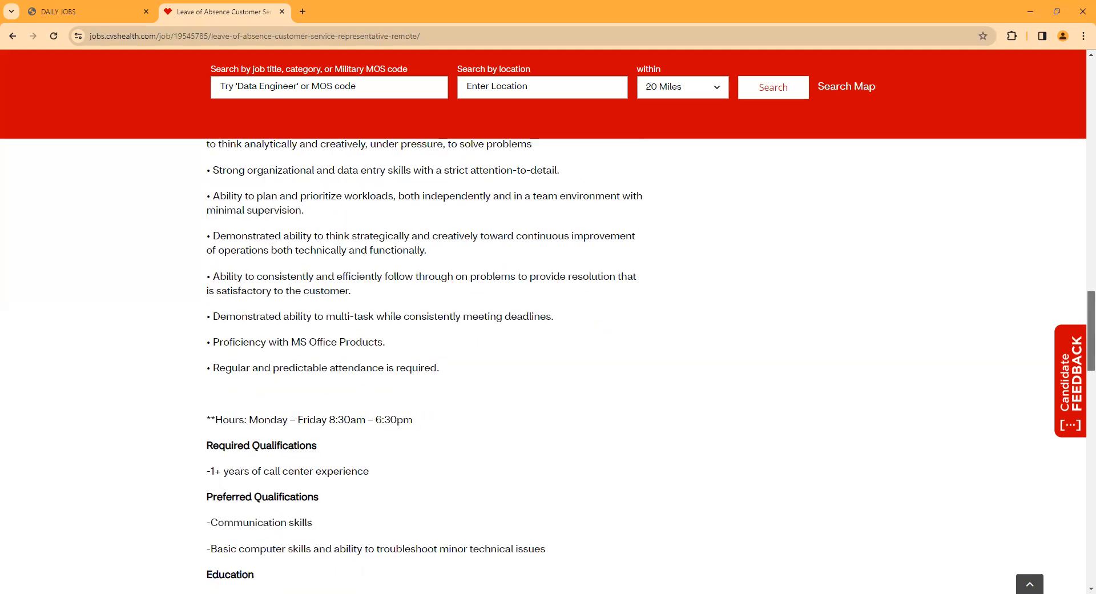
Scroll to the education requirement and the $17.00–$27.90 pay range with benefits
scroll(down, 3)
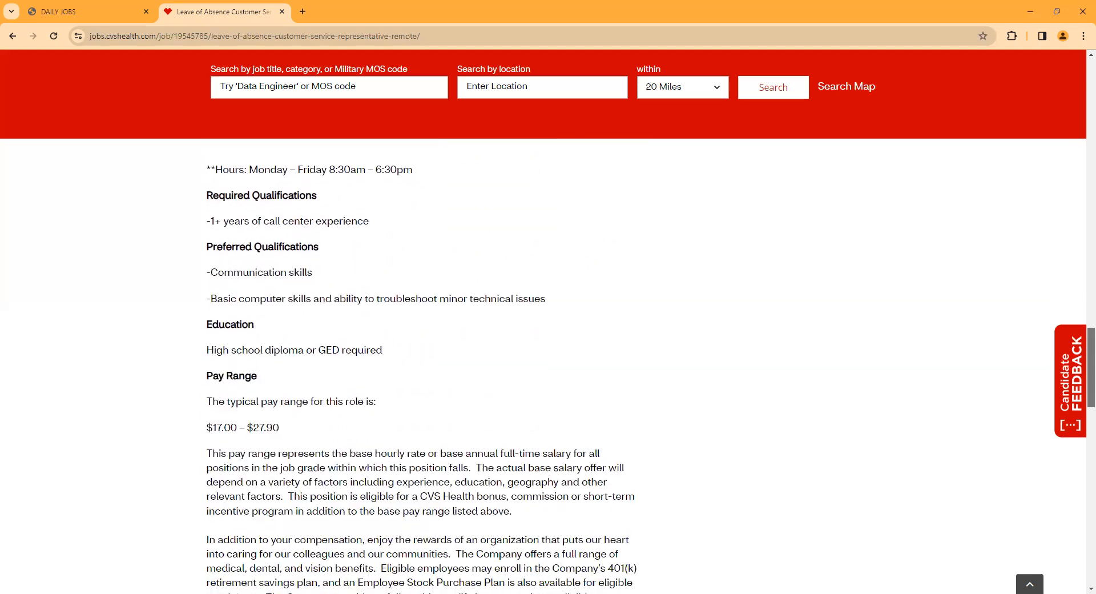
mouse_move(835, 399)
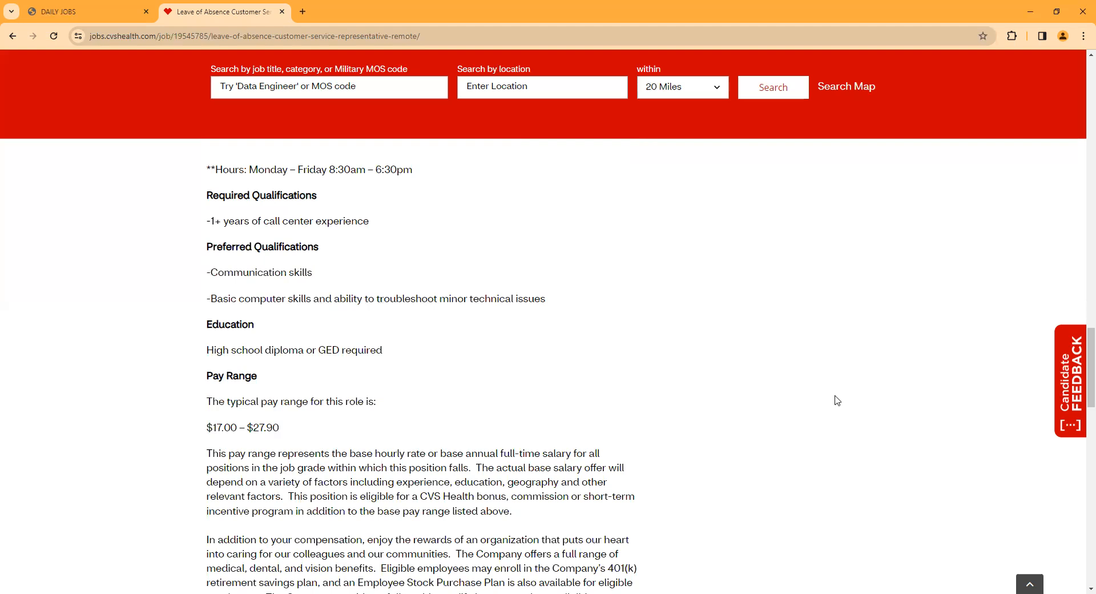
mouse_move(831, 391)
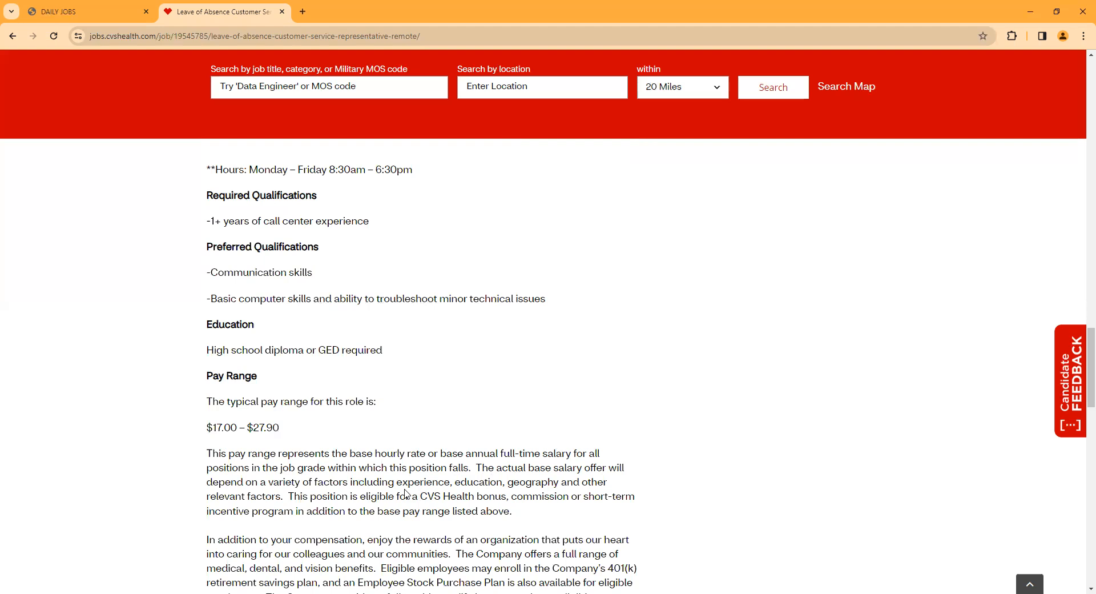
mouse_move(695, 418)
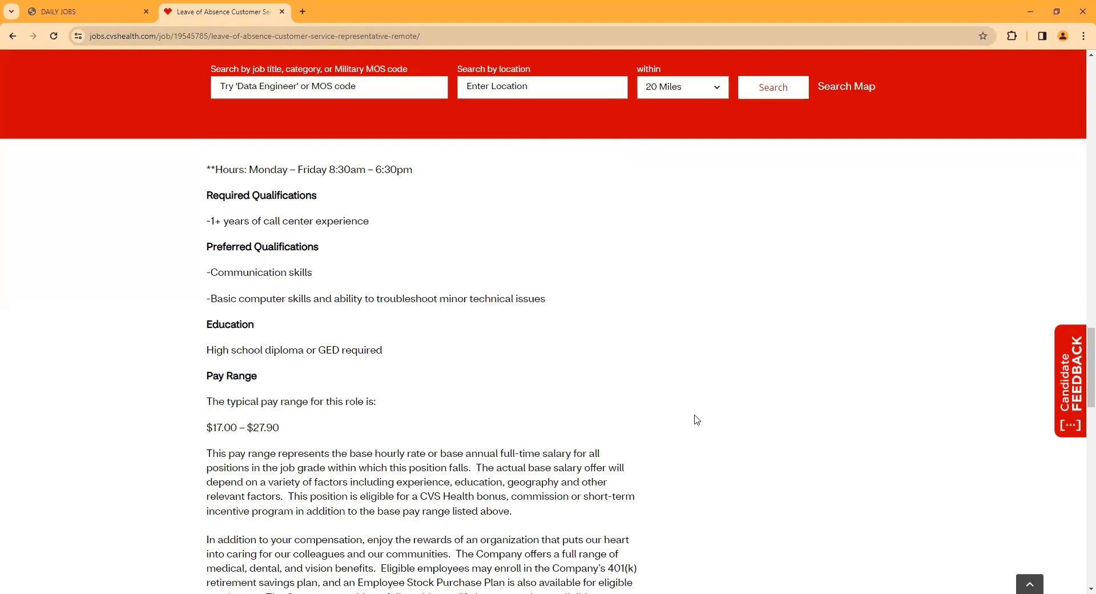
scroll(down, 3)
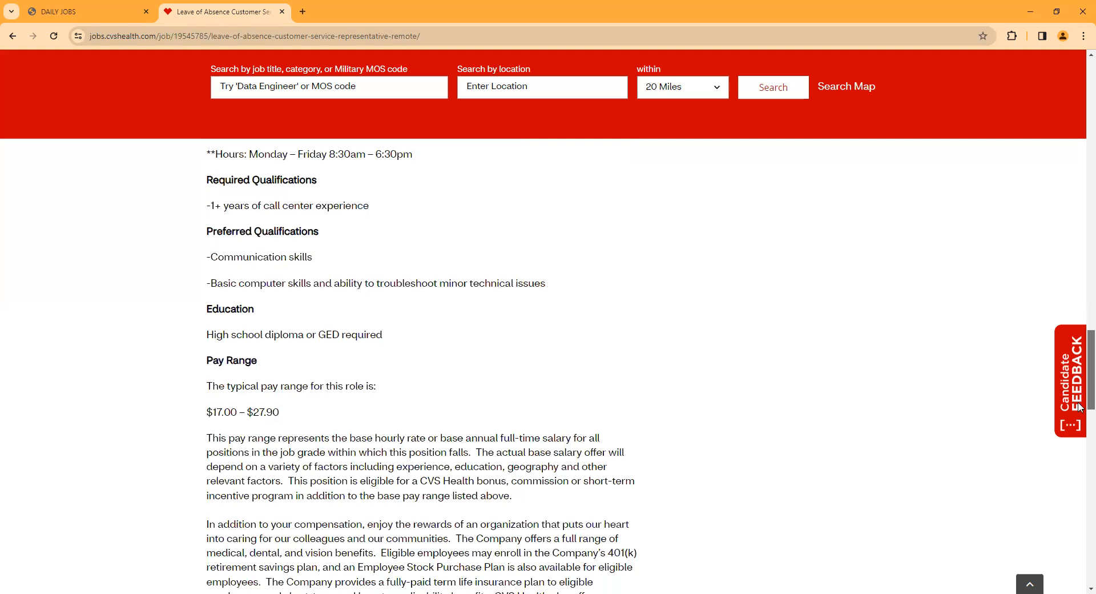
Return to the posting's top showing title, Job ID, Atlanta remote location and Apply
scroll(down, 3)
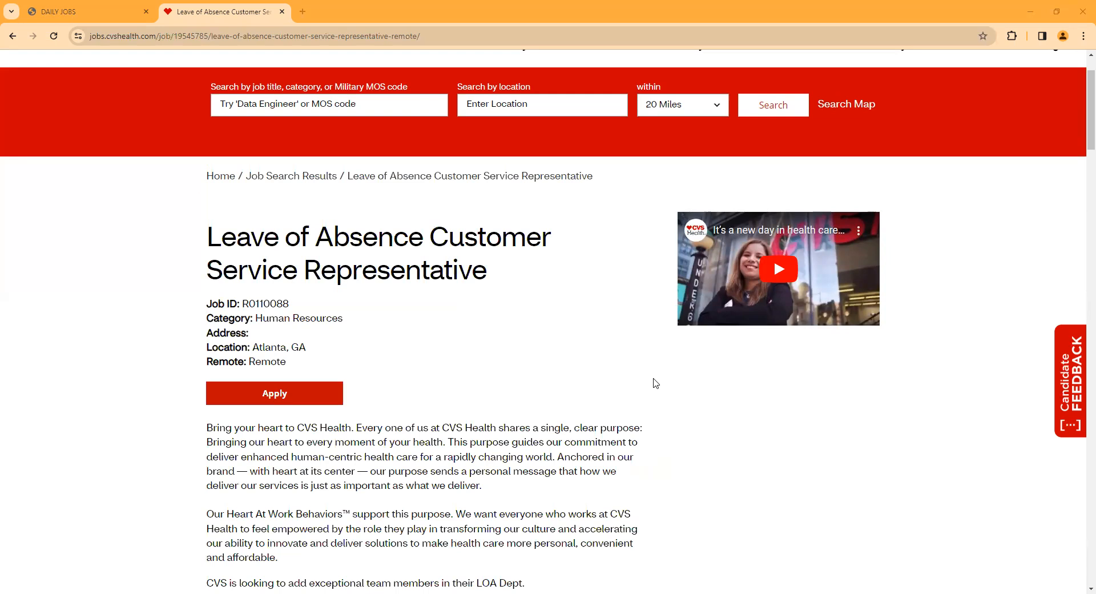
mouse_move(653, 380)
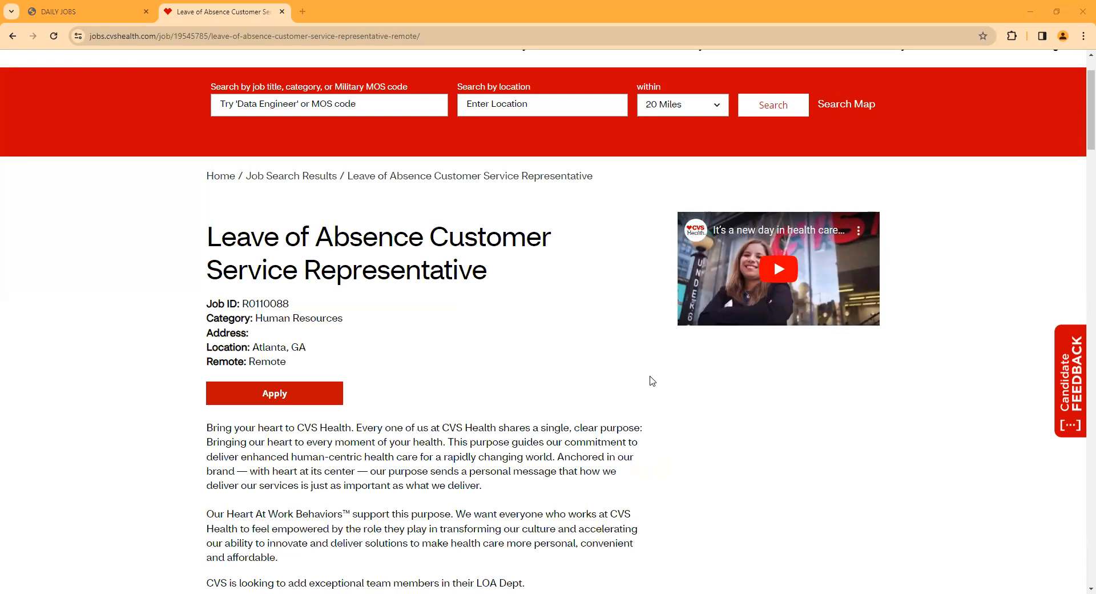
mouse_move(24, 17)
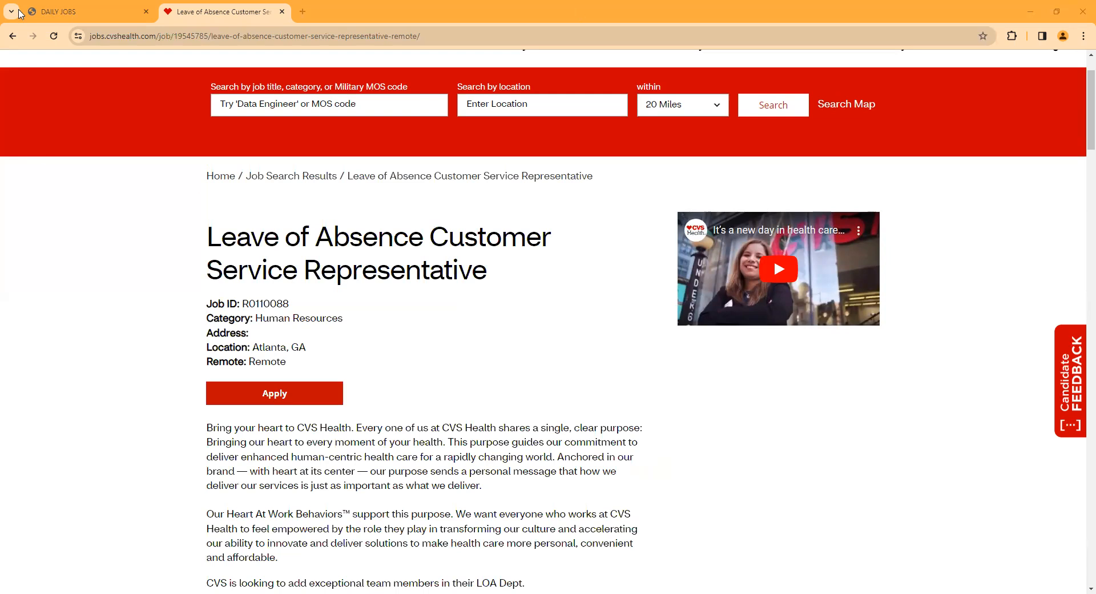